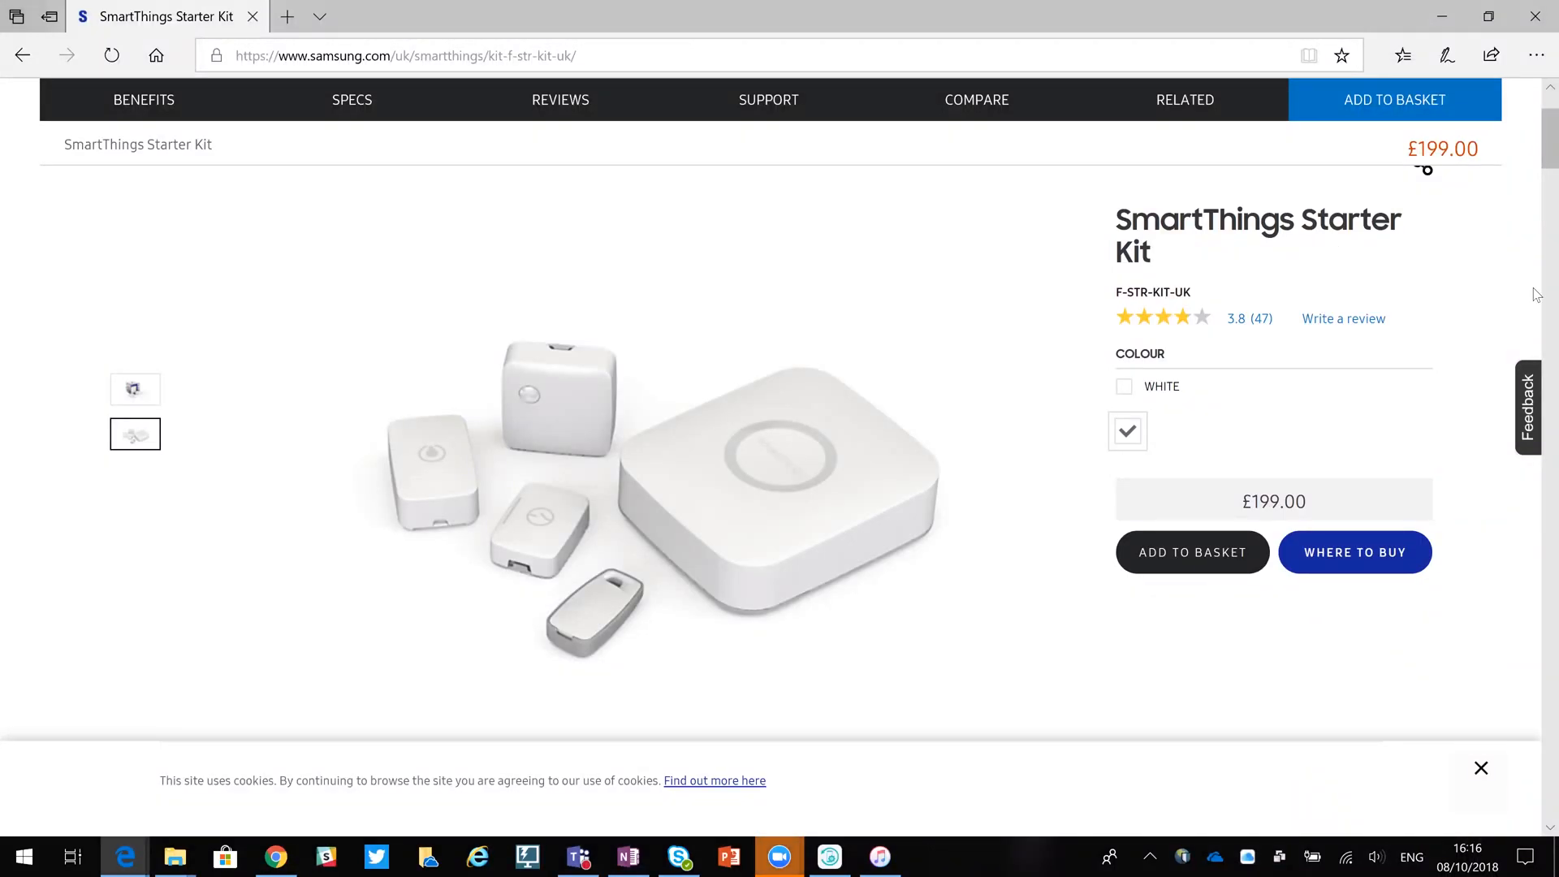
{"action": "mouse_move", "coordinate": [1510, 513]}
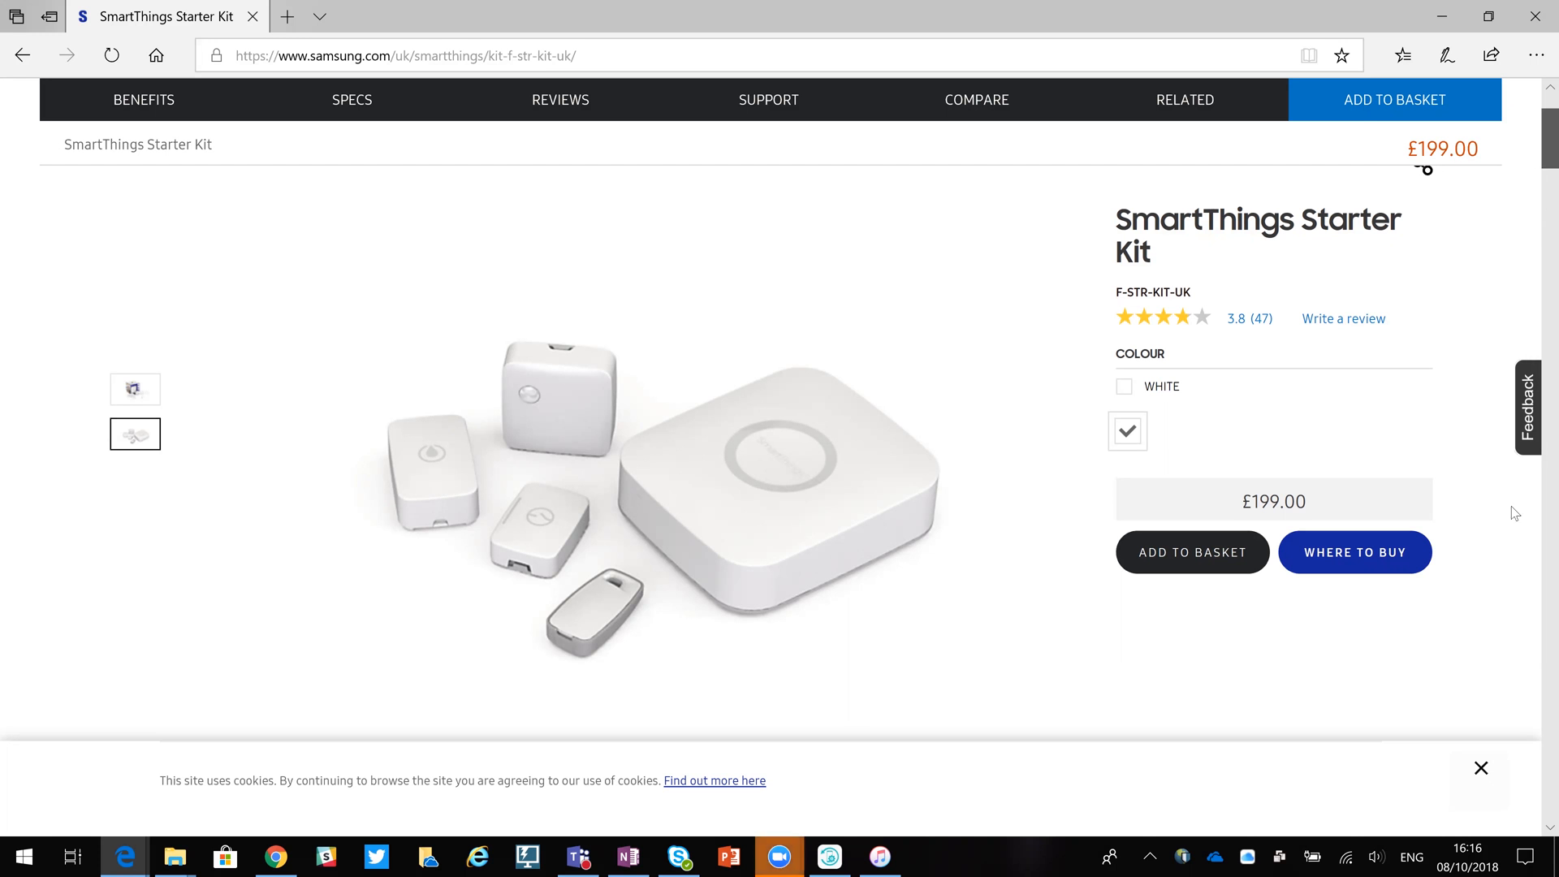
Step: Scroll the Starter Kit page down to the Explore our products carousel with the Presence Sensor
{"action": "scroll", "scroll_direction": "down", "scroll_amount": 3}
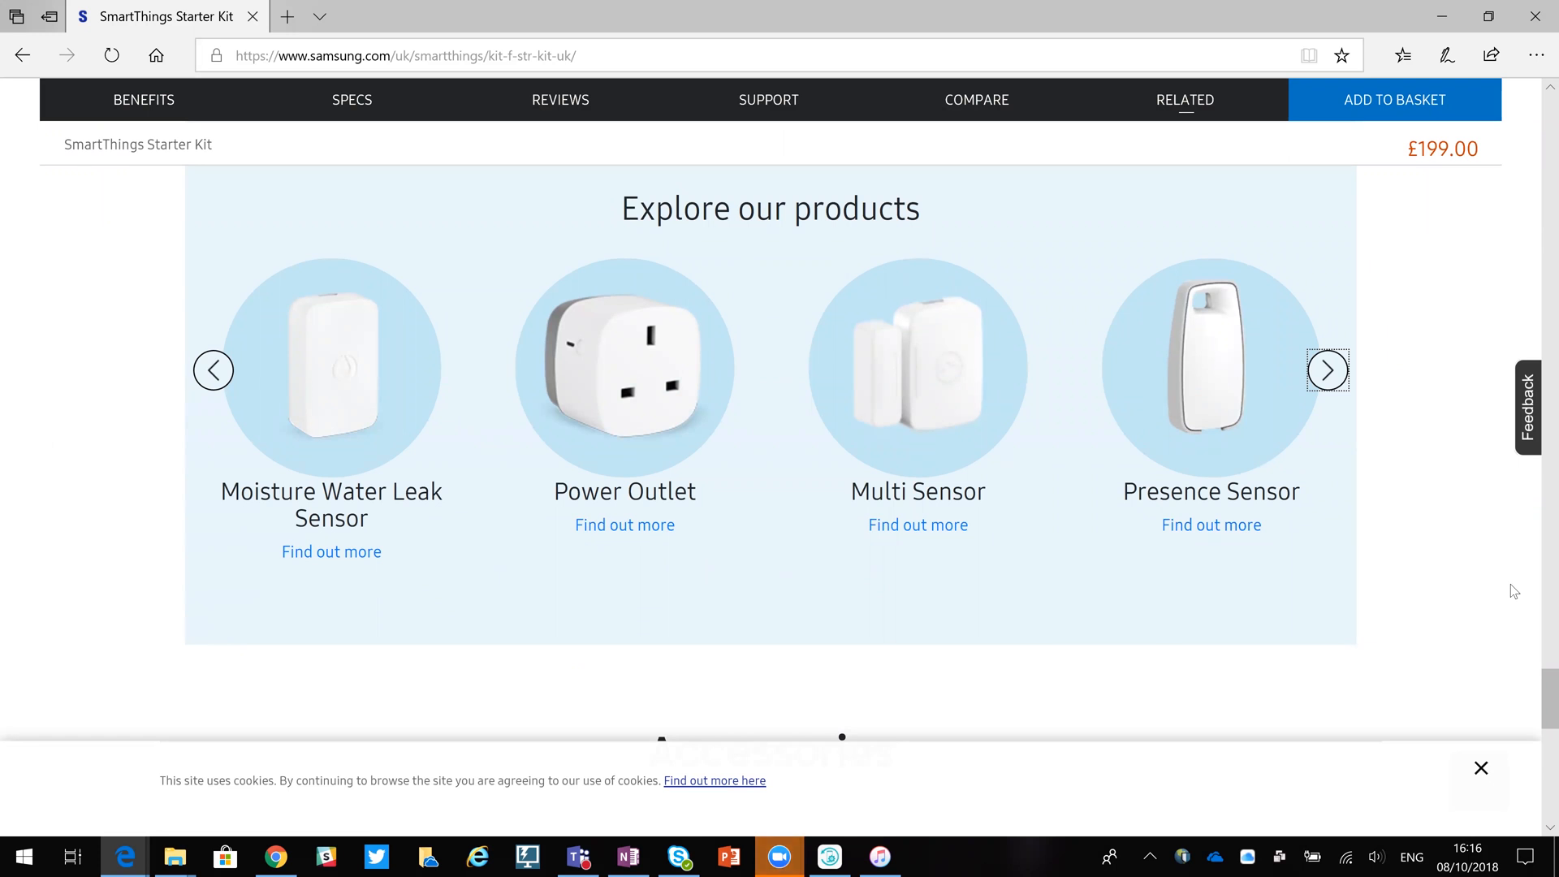
{"action": "mouse_move", "coordinate": [1123, 745]}
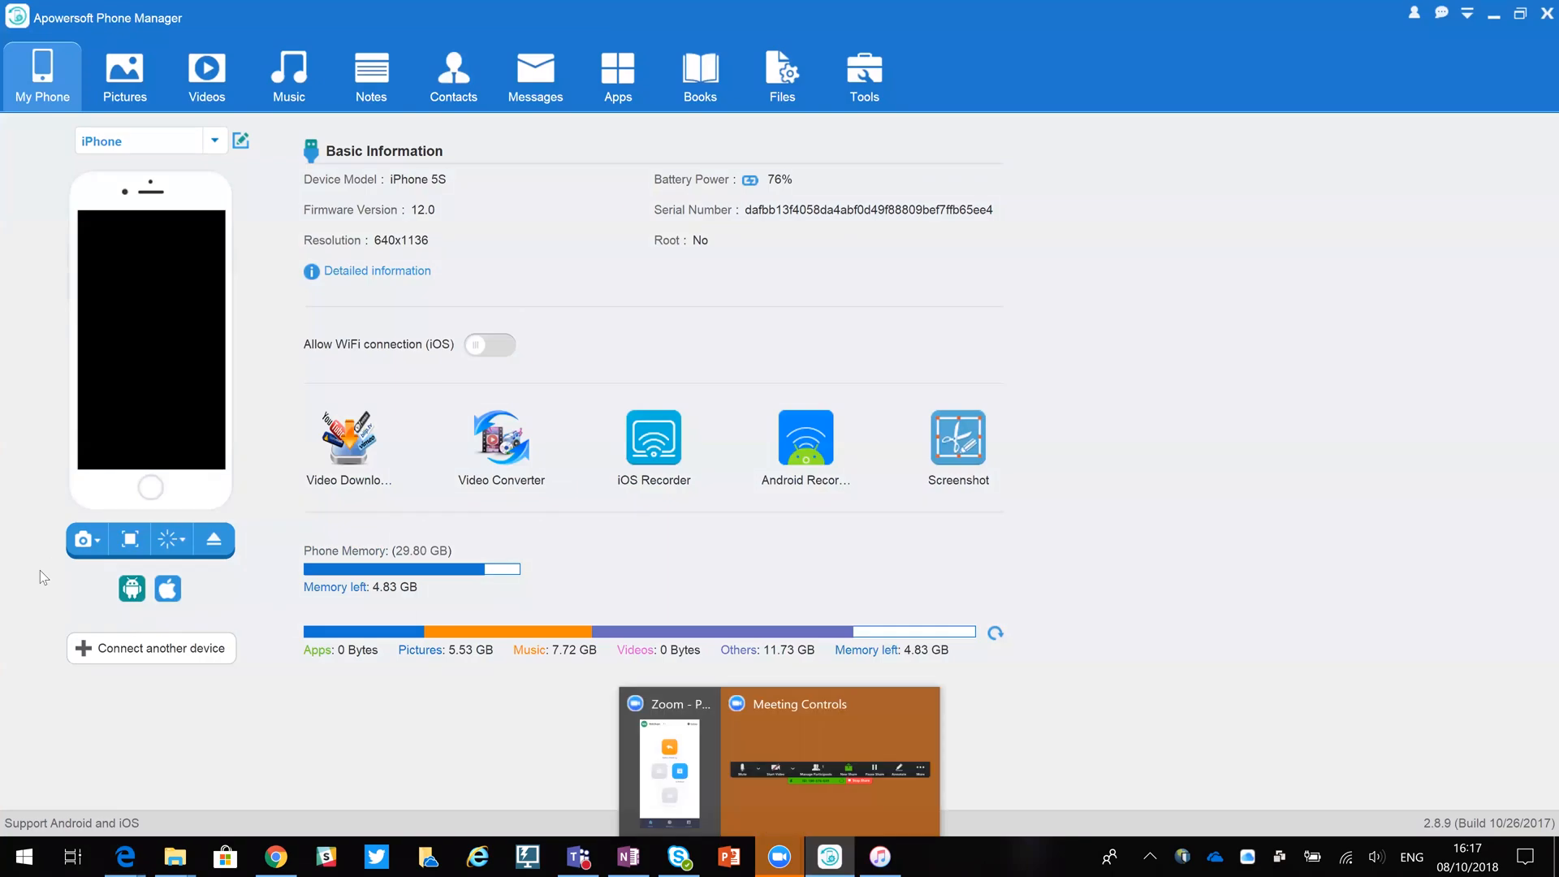
Step: Mirror the connected iPhone's home screen full-screen in Apowersoft Phone Manager
{"action": "left_click", "coordinate": [653, 437]}
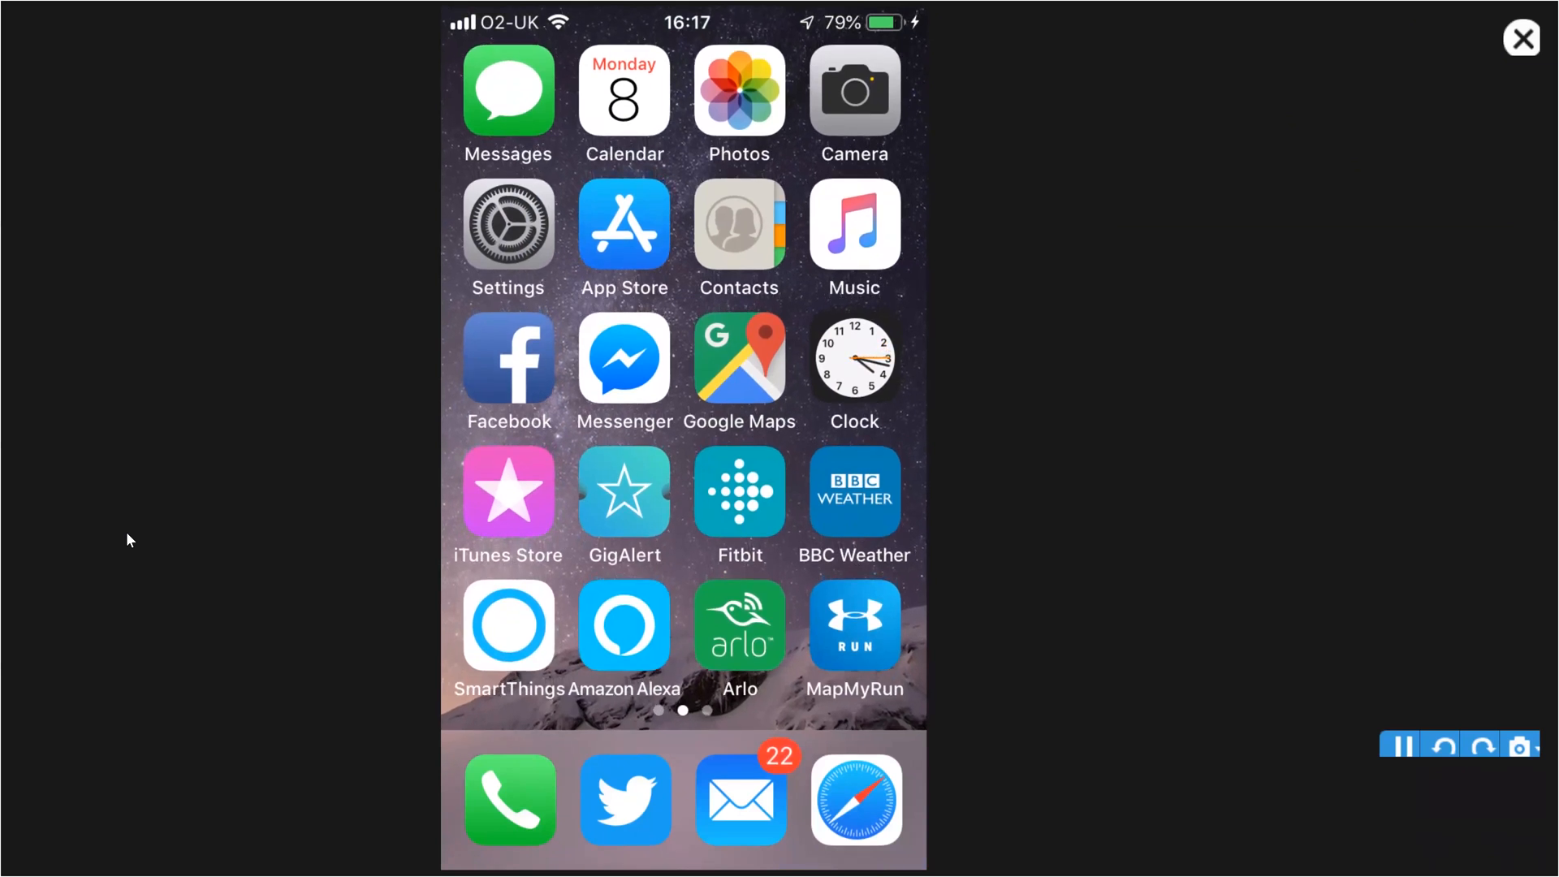
Step: Launch SmartThings and show the My Home Things list of sensors, front door and outlet
{"action": "left_click", "coordinate": [508, 625]}
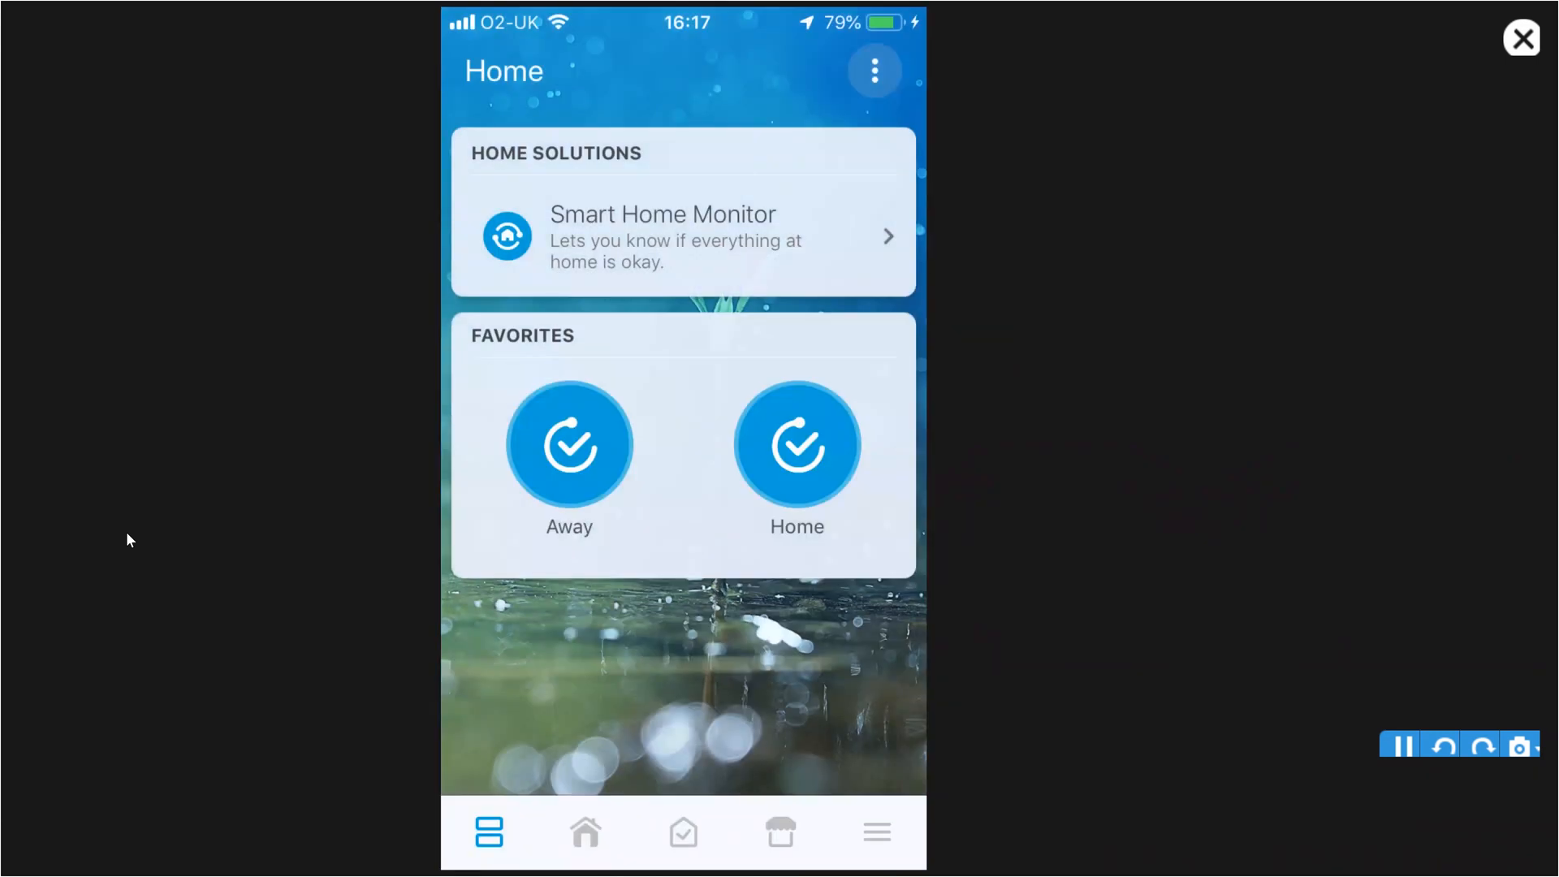
{"action": "left_click", "coordinate": [585, 832]}
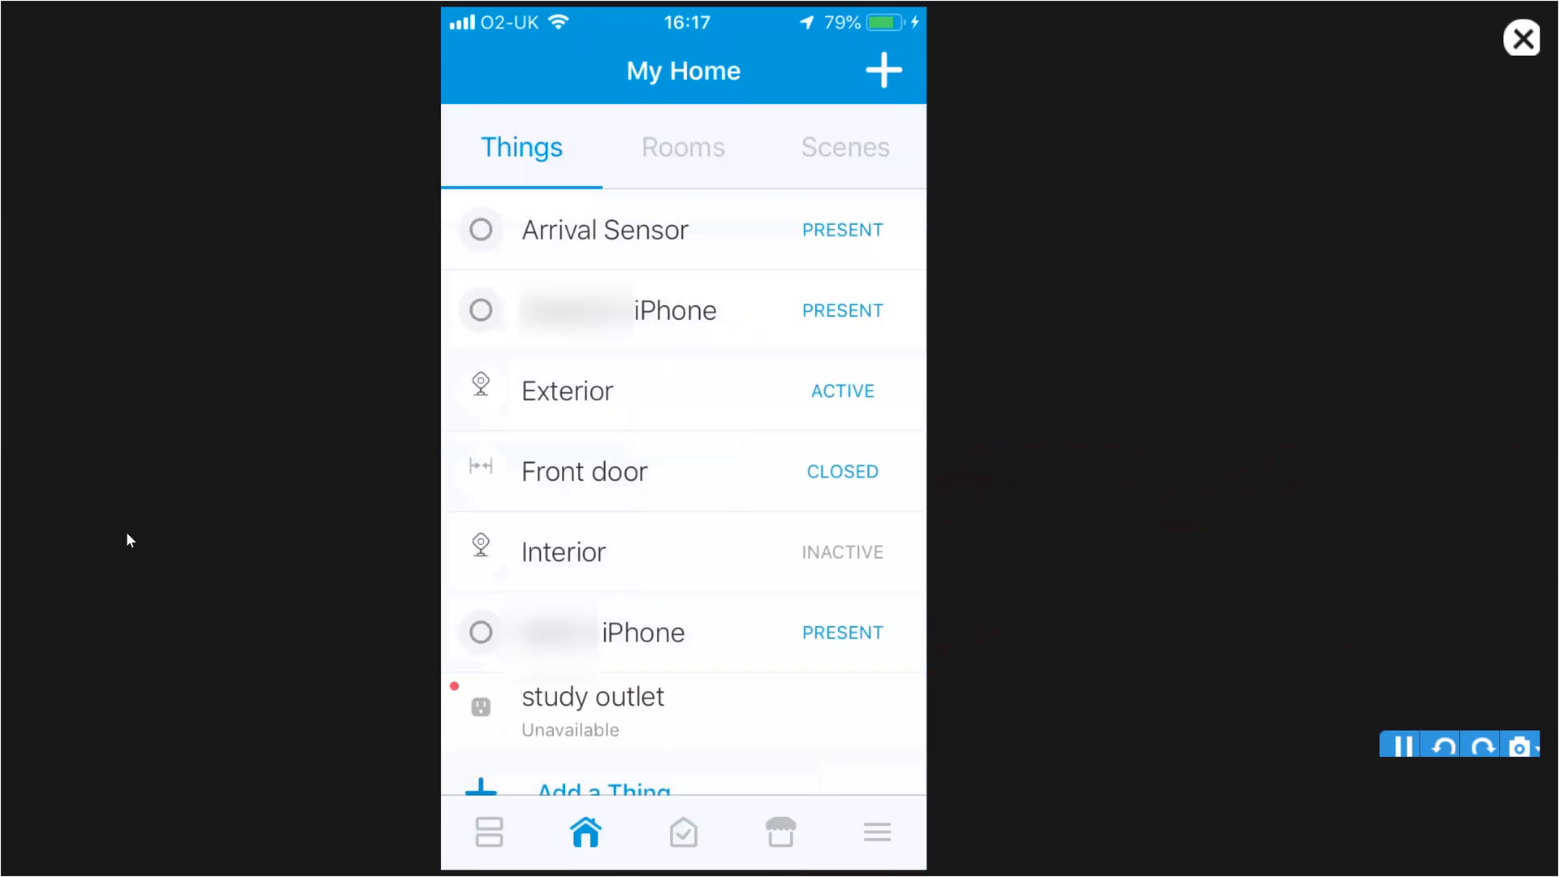
Step: Use the My Home + button to detect the new Arrival Sensor in Add a Thing
{"action": "left_click", "coordinate": [603, 792]}
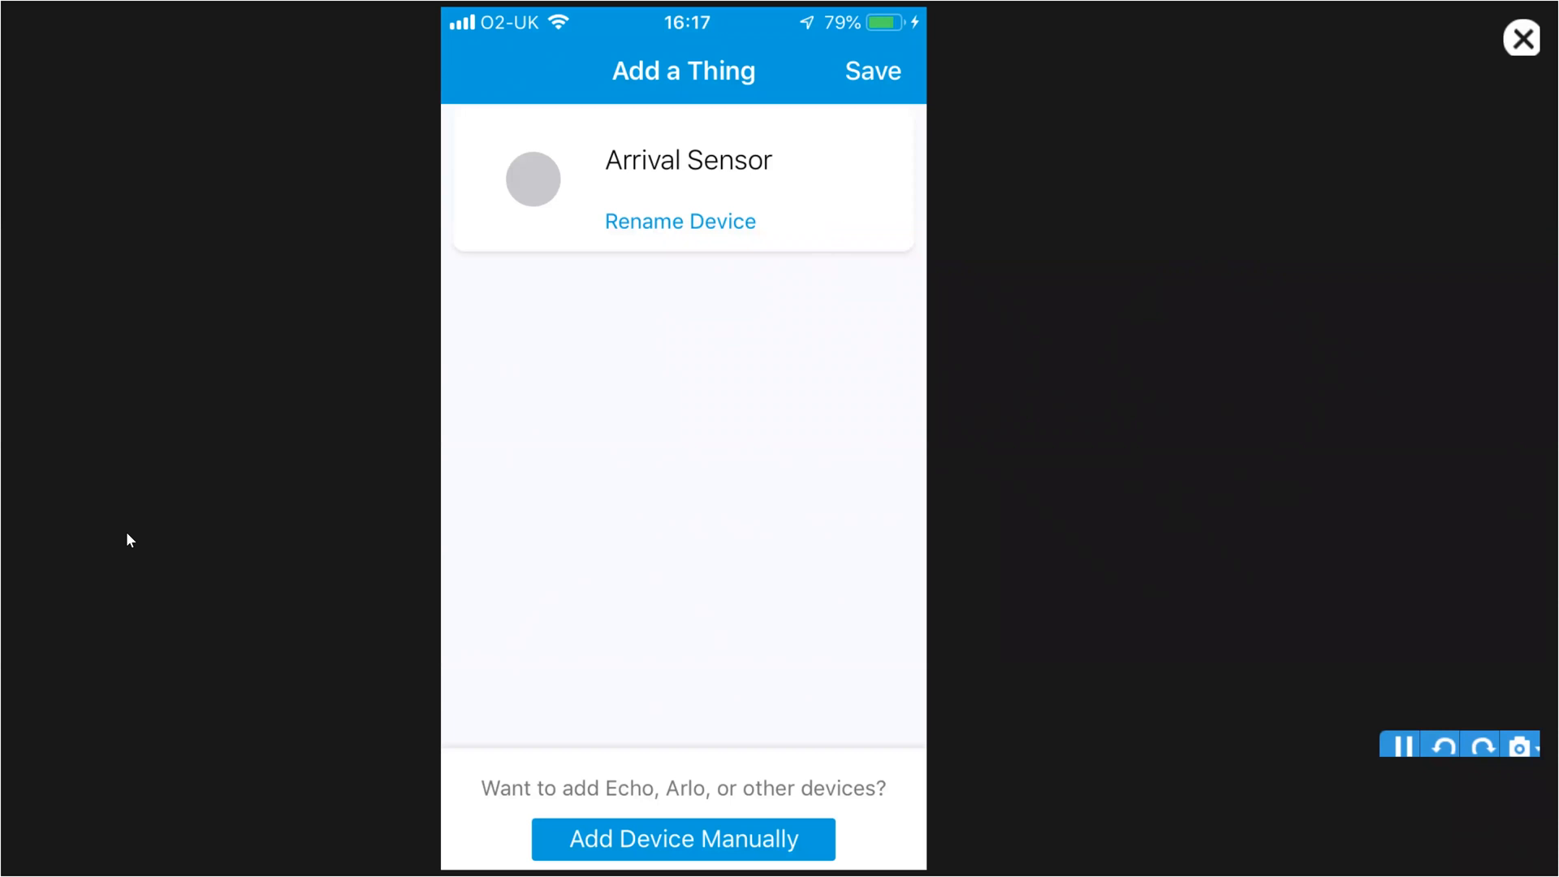
Step: Choose Rename Device for the discovered Arrival Sensor
{"action": "left_click", "coordinate": [680, 221]}
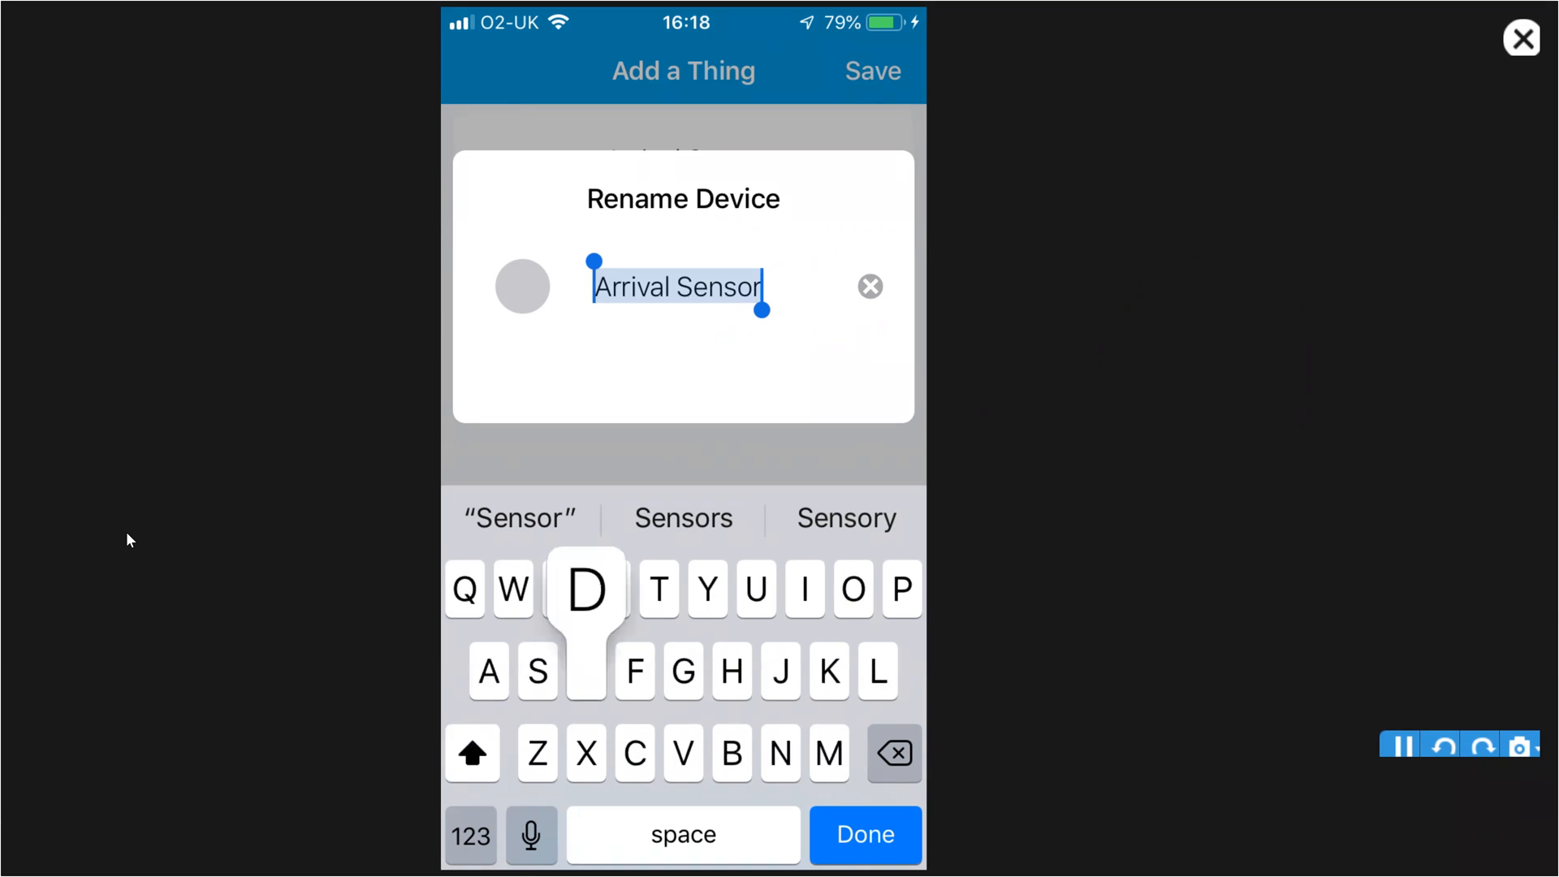
Step: Name the Arrival Sensor 'Dog', save and confirm pairing, and return to My Home Things
{"action": "type", "text": "Dog"}
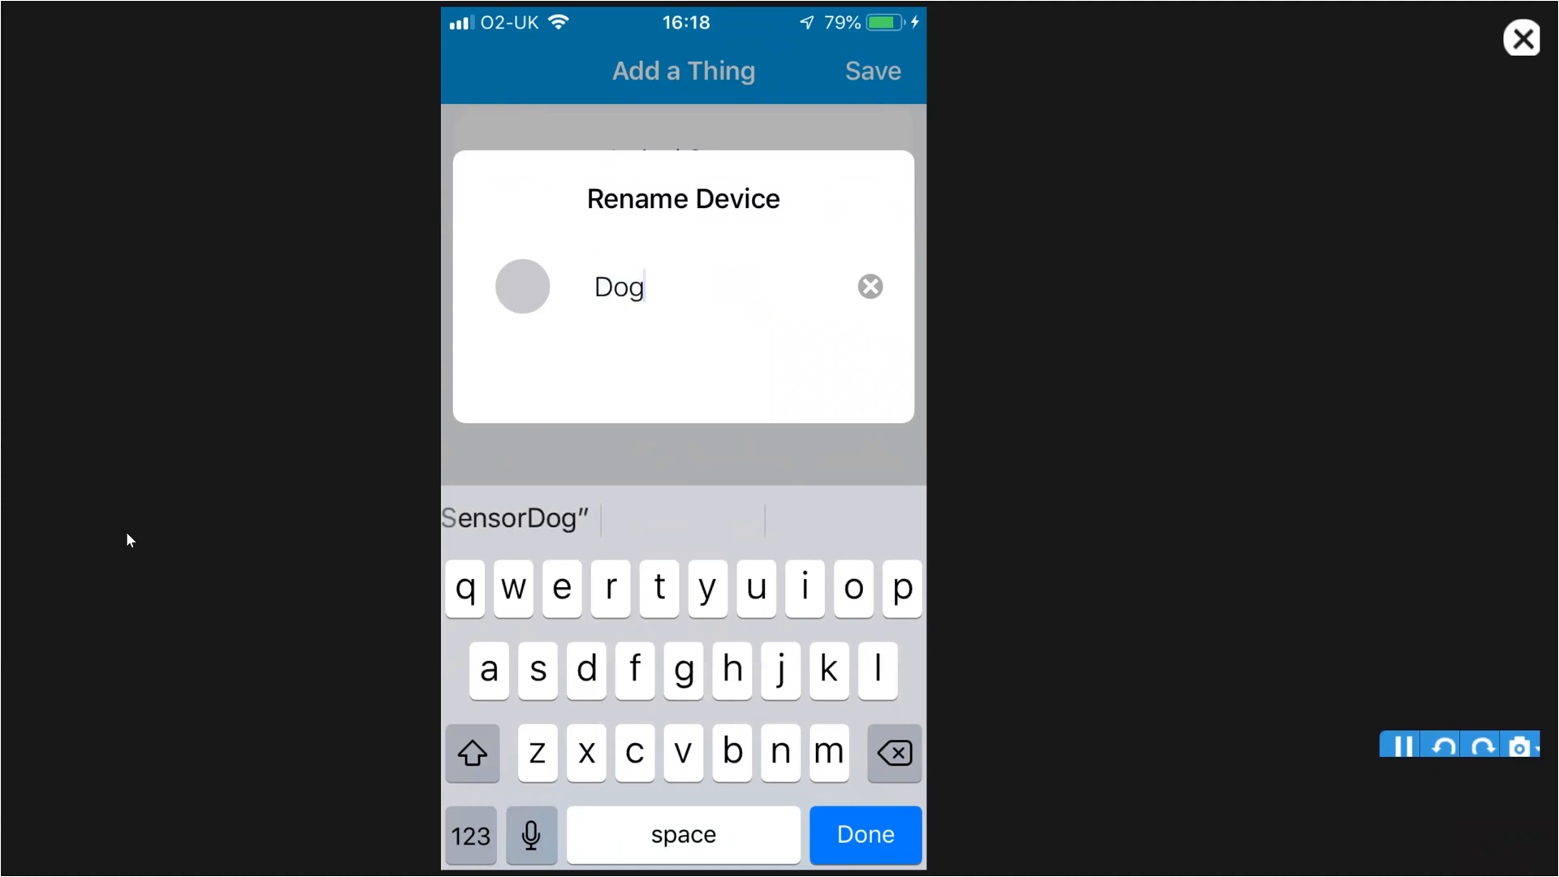
{"action": "left_click", "coordinate": [863, 833]}
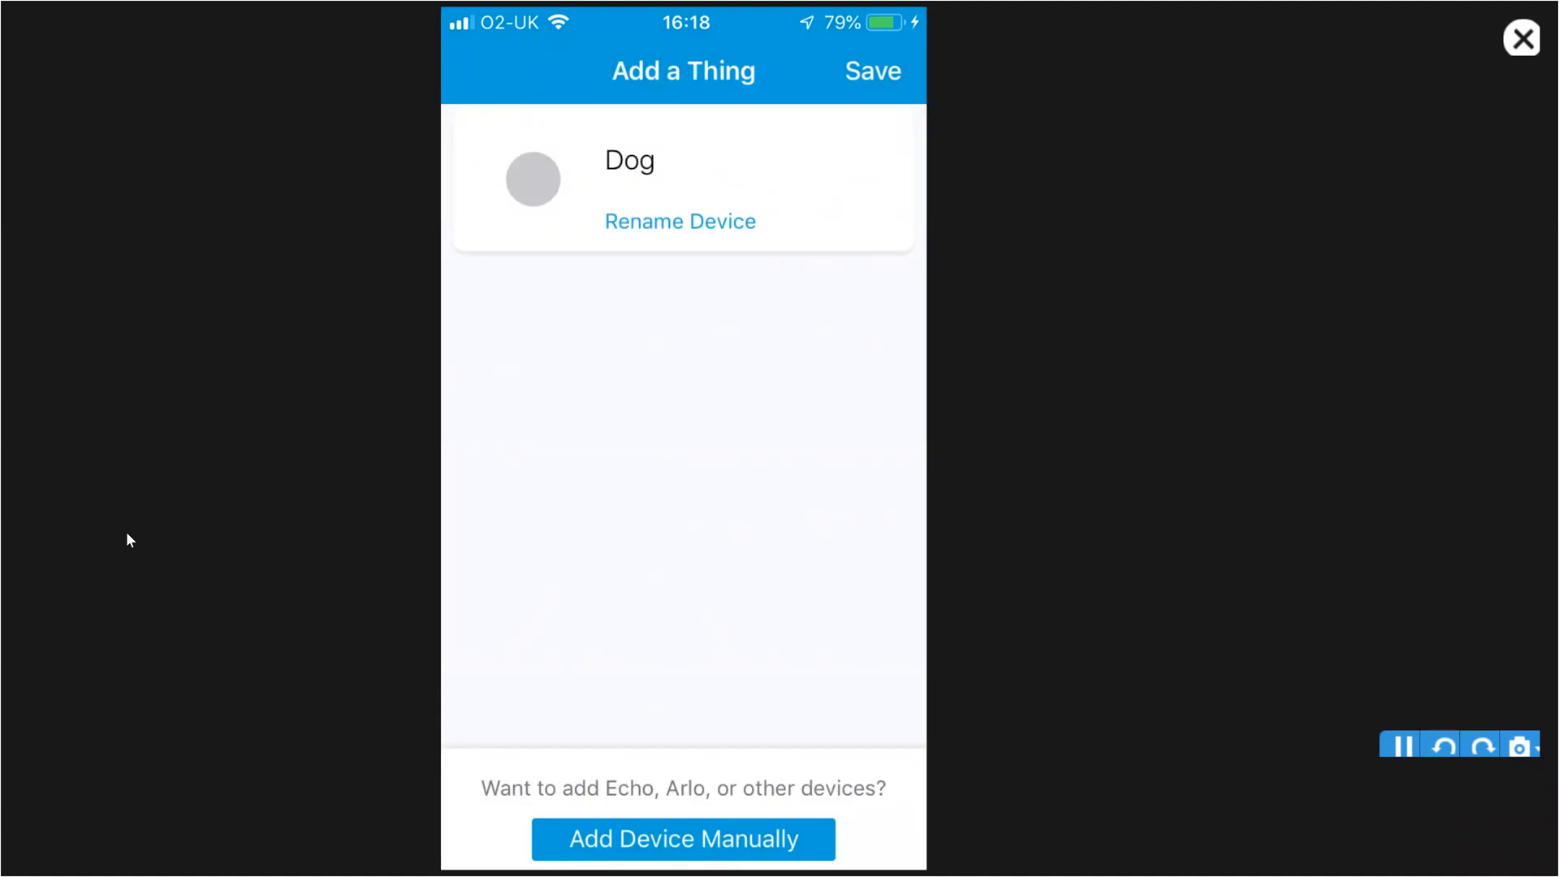
{"action": "left_click", "coordinate": [872, 71]}
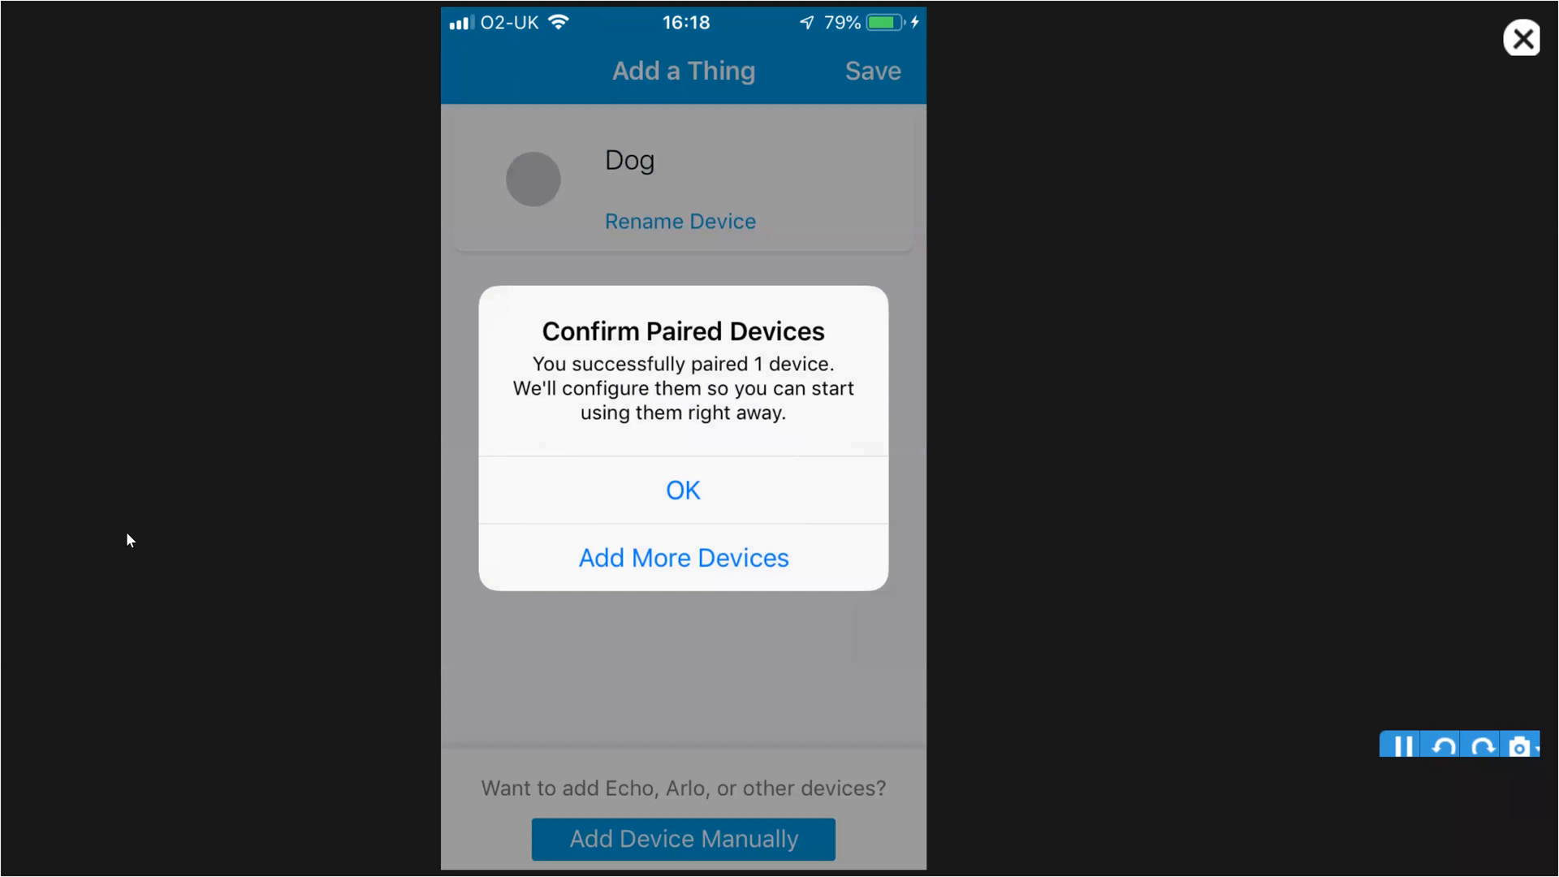
{"action": "left_click", "coordinate": [682, 489]}
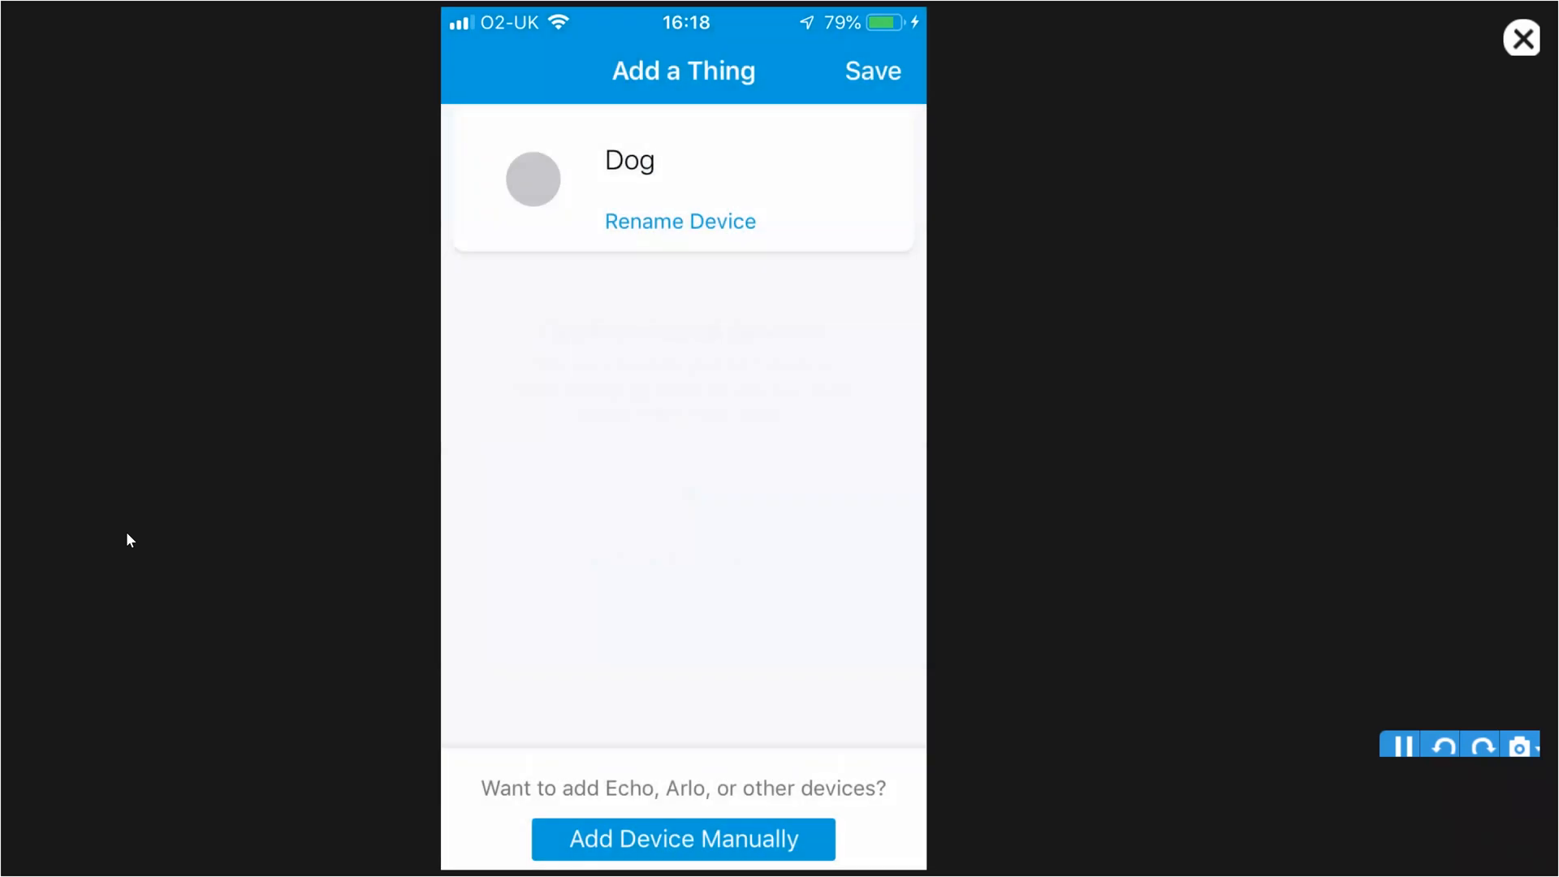
{"action": "left_click", "coordinate": [872, 71]}
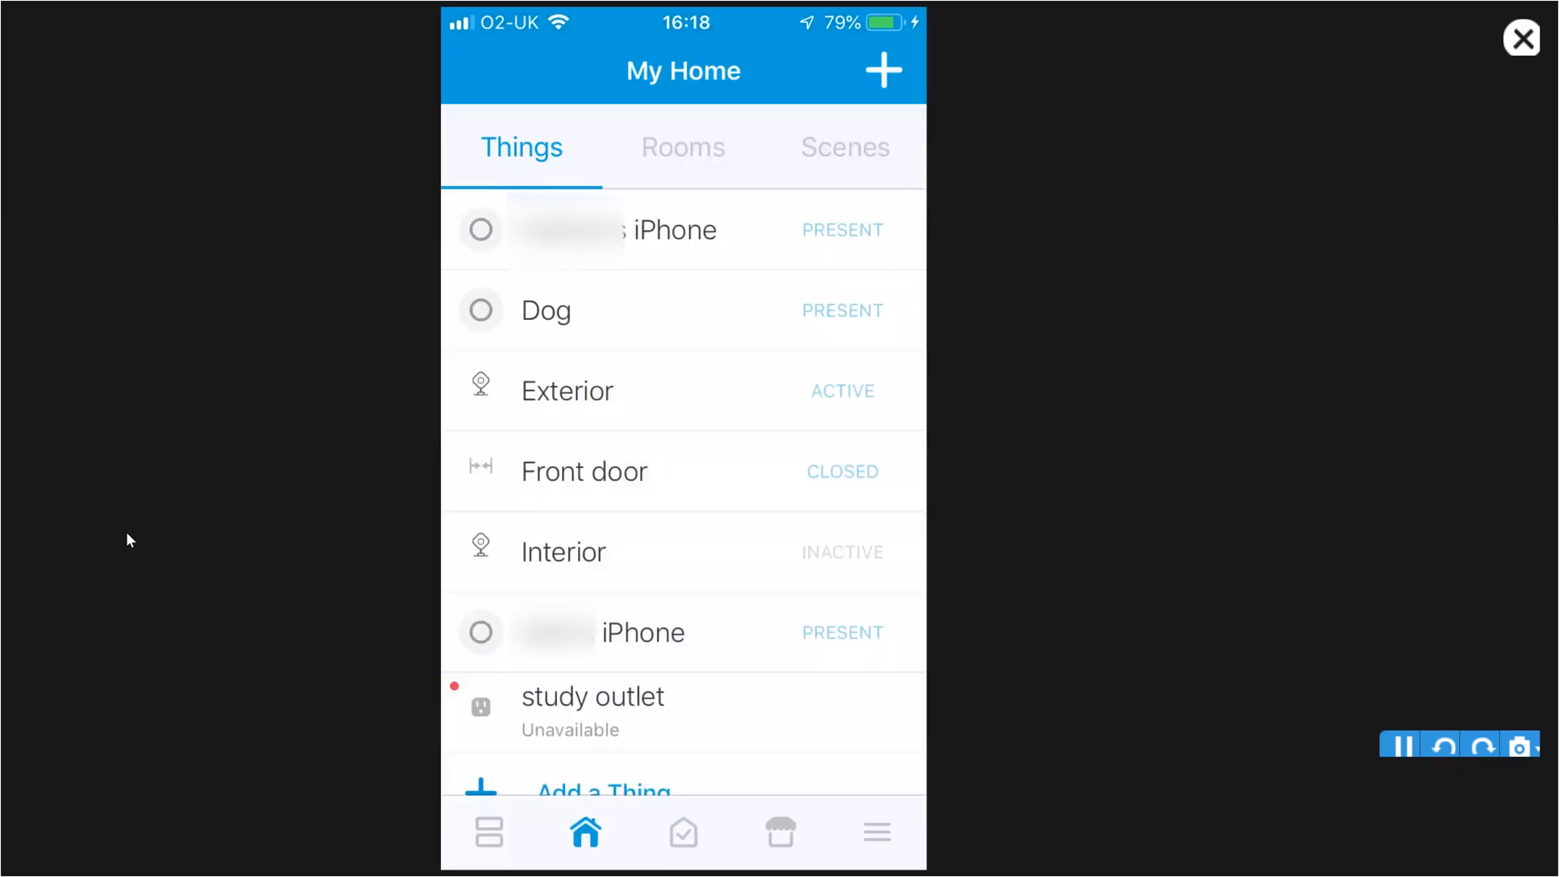